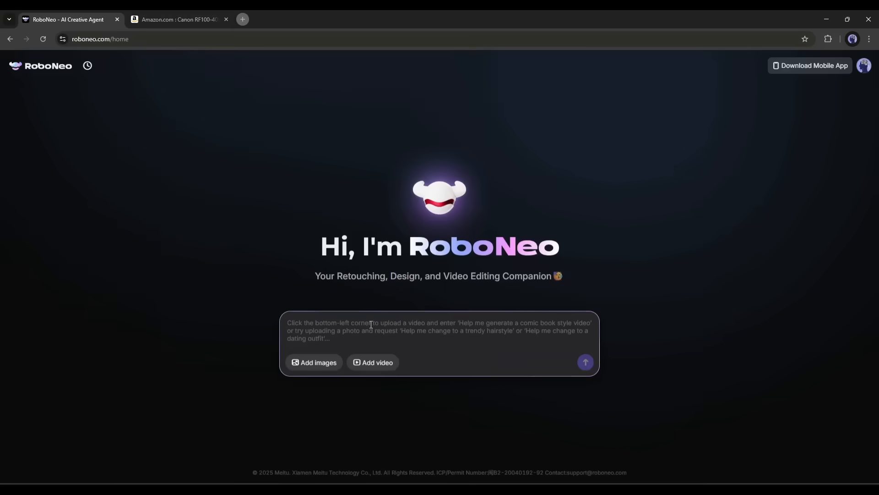
# - Submit the prompt 'create a portfolio visuals for a crypto developer who builds at 3 AM and thinks in code'
pyautogui.write('create a portfolio')
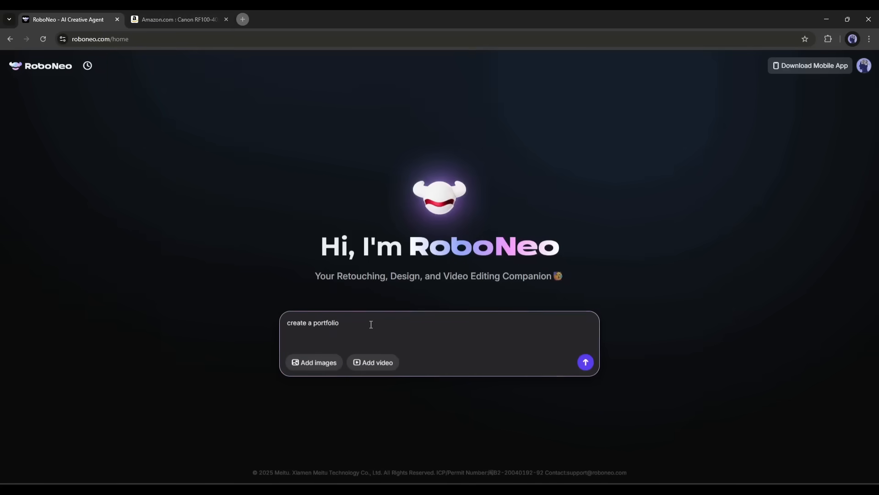
pyautogui.write('visuals for a crypto developer who bu')
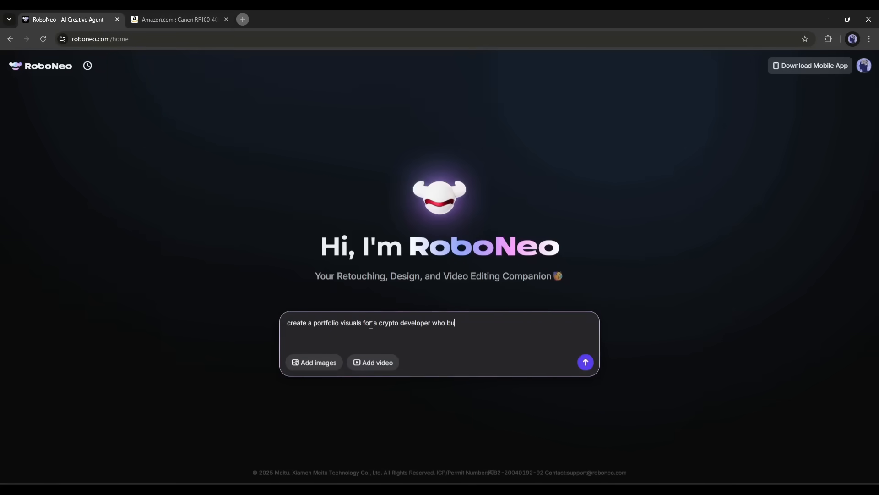
pyautogui.write('ilds at 3 AM and th')
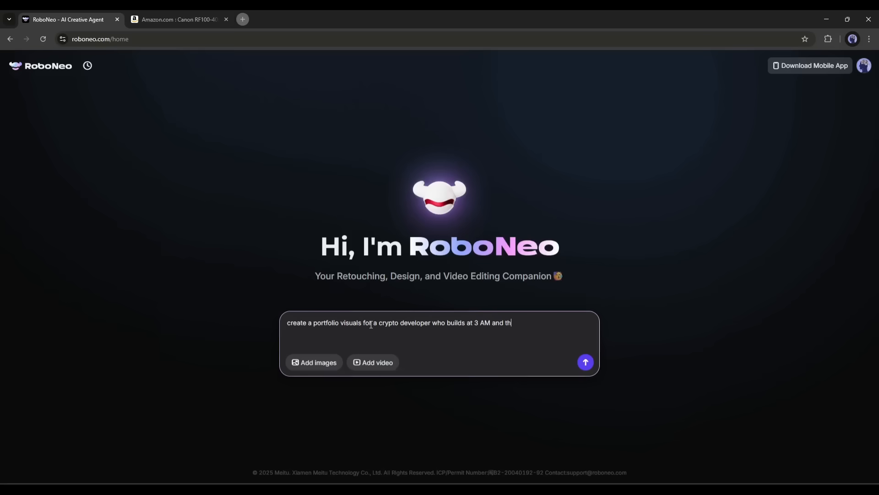
pyautogui.click(314, 363)
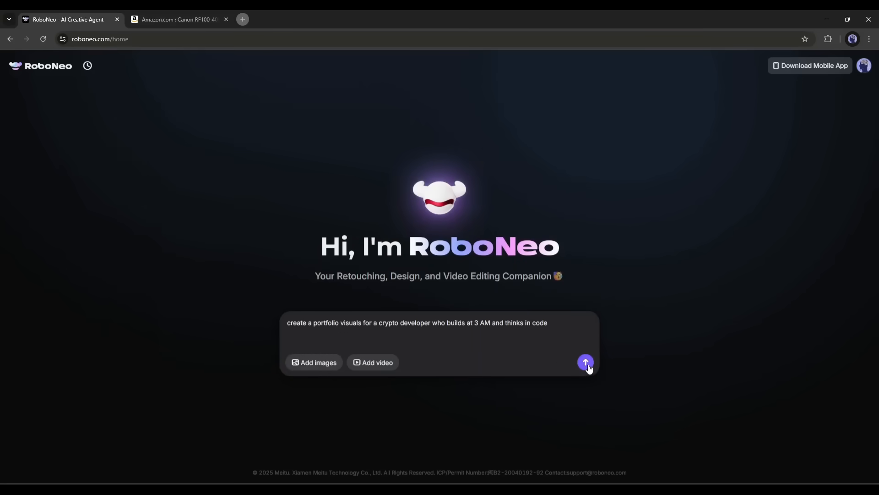
pyautogui.click(585, 363)
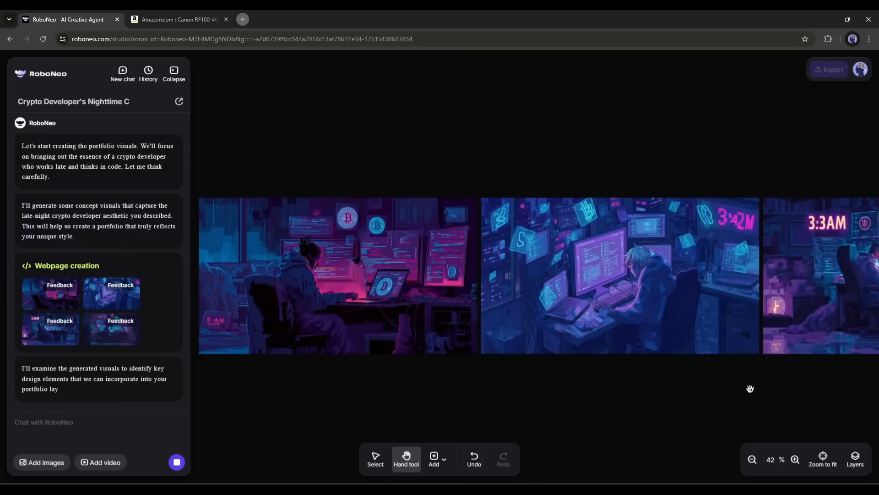
# - Scroll the chat while RoboNeo generates concept images and builds the CryptoDev portfolio webpage
pyautogui.scroll(-3)
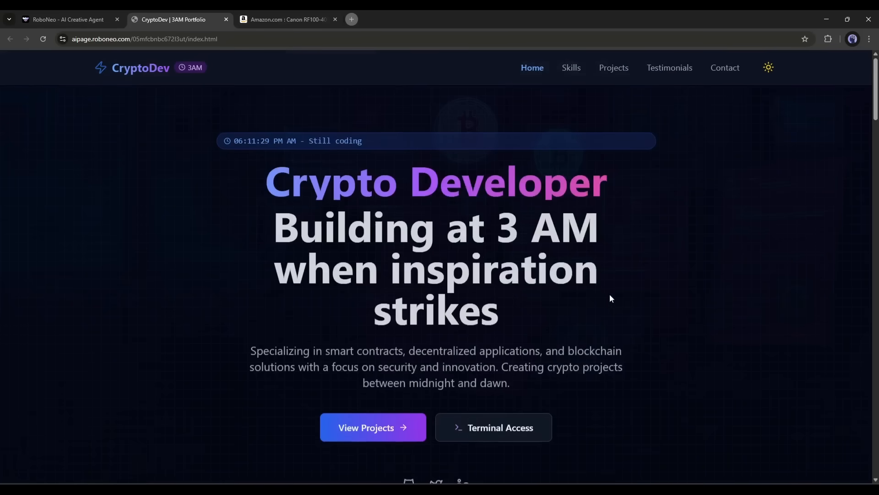
# - Browse the Skills, Featured Projects, testimonials and terminal Contact sections, then return to the RoboNeo studio
pyautogui.click(572, 68)
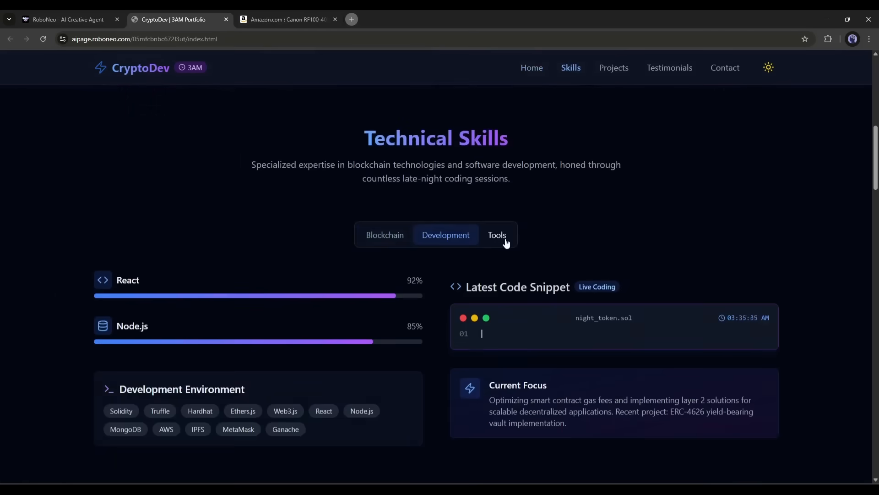
pyautogui.click(613, 68)
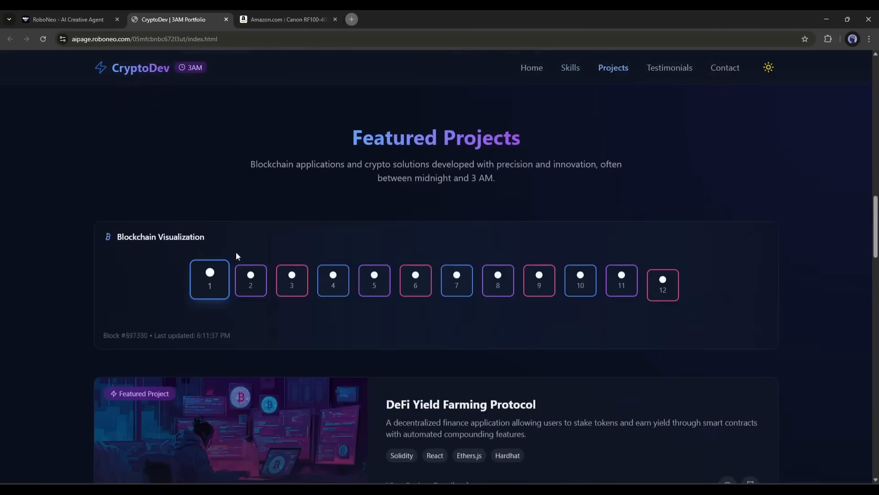
pyautogui.scroll(-3)
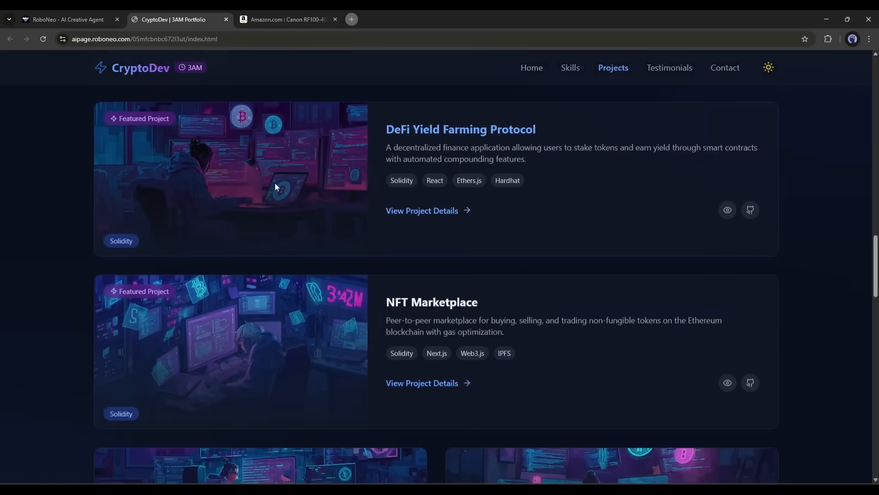
pyautogui.scroll(-3)
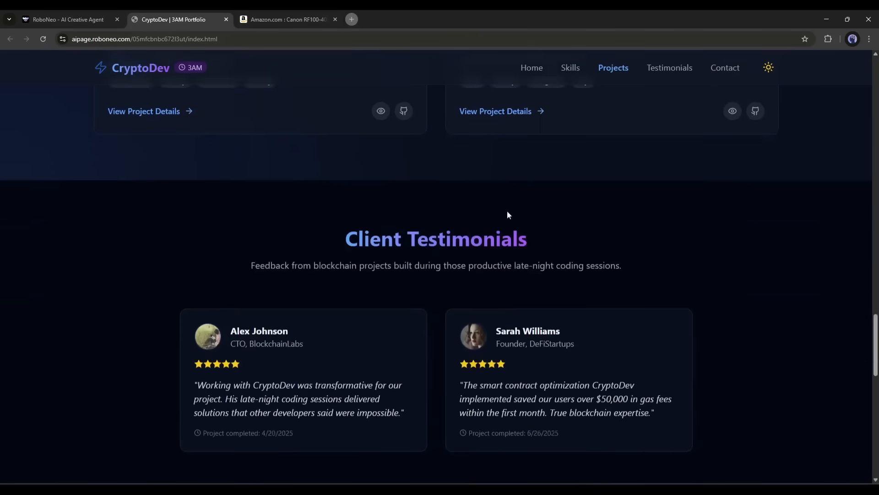
pyautogui.click(725, 68)
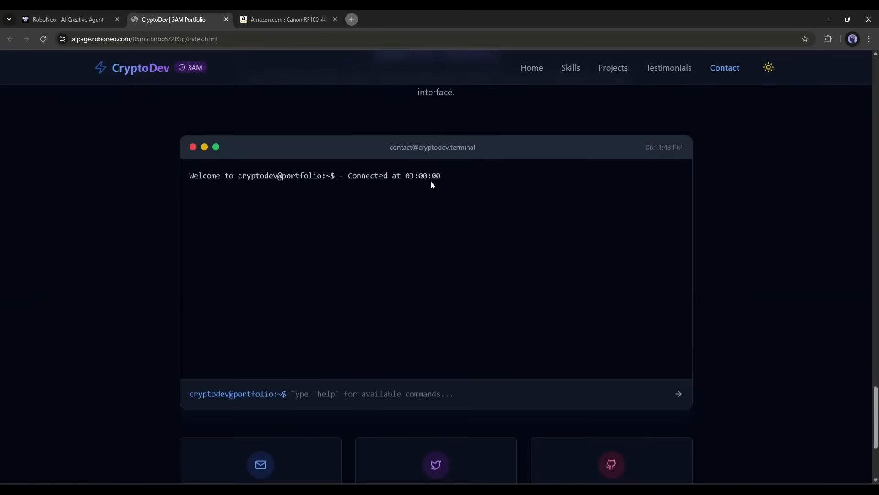
pyautogui.scroll(-3)
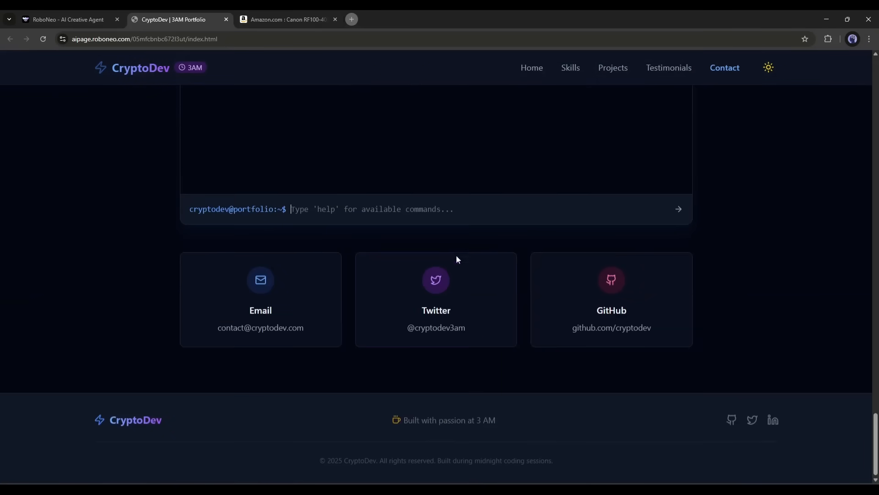
pyautogui.click(64, 19)
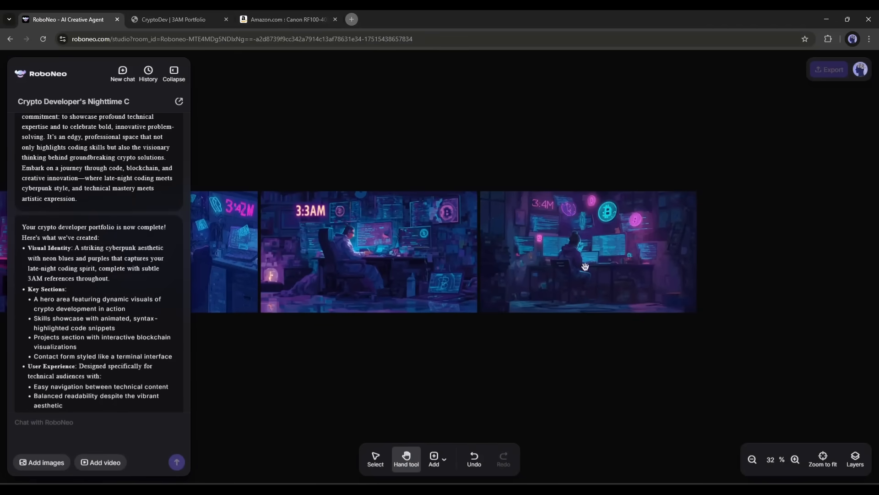
# - Attach the purple bitcoin desk image, request it as the site background, and preview the updated portfolio
pyautogui.click(585, 266)
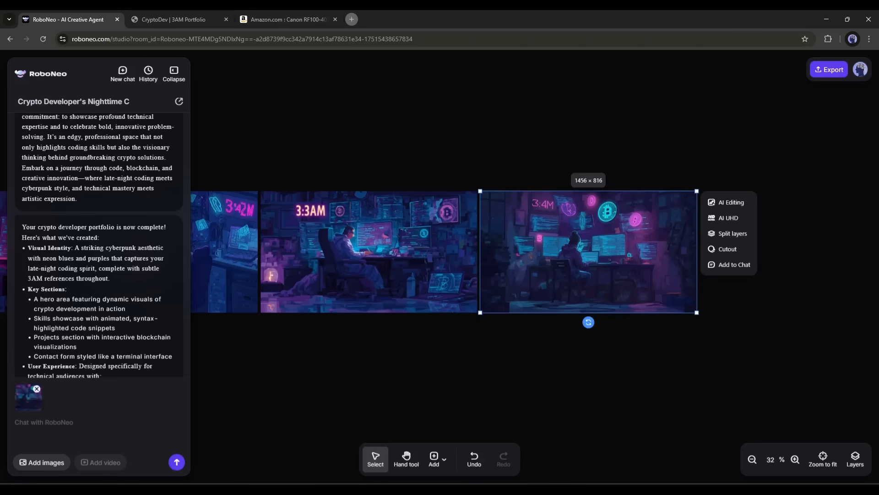
pyautogui.write('Set this imag')
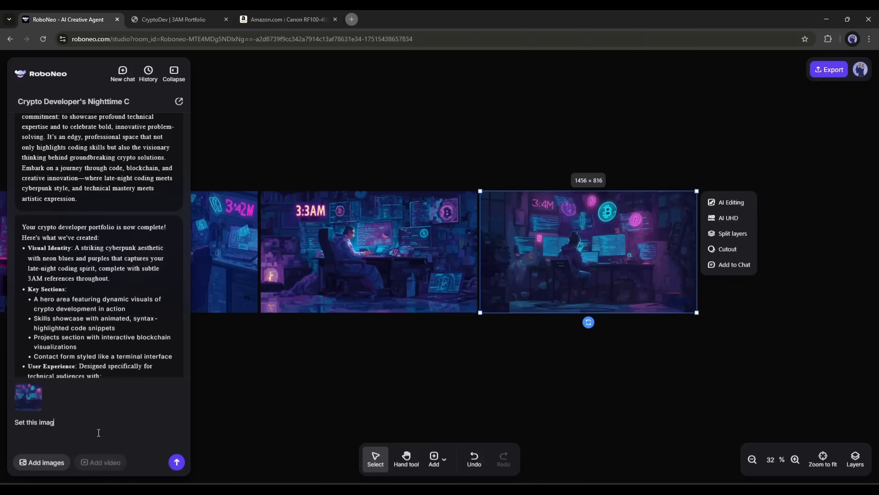
pyautogui.click(176, 462)
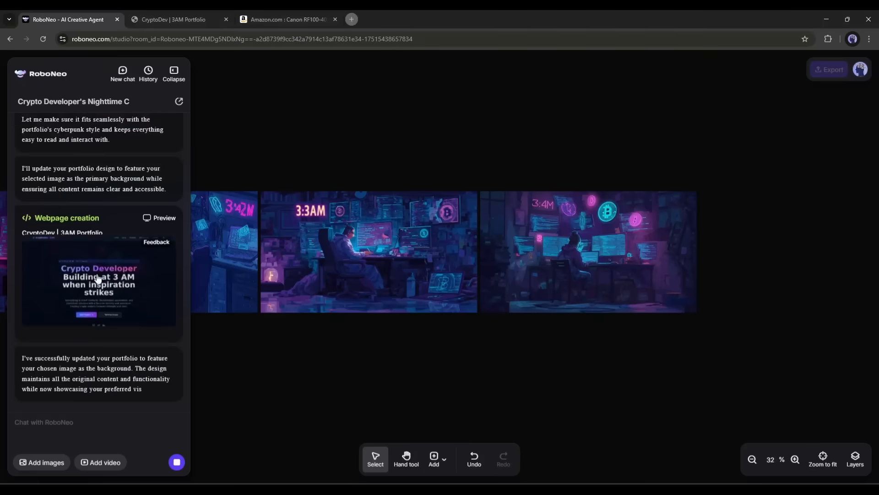
pyautogui.click(159, 218)
pyautogui.write('Change the name to LocupCode')
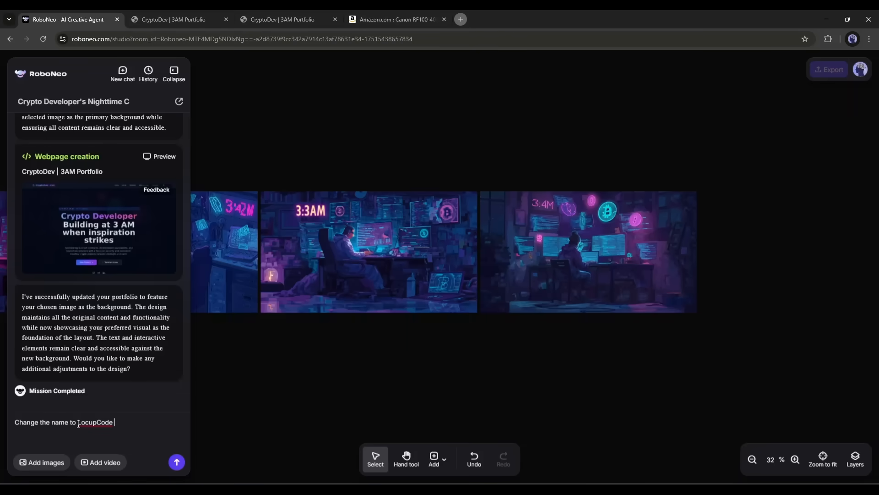
# - Send the request renaming the portfolio site to LockupCode
pyautogui.click(176, 461)
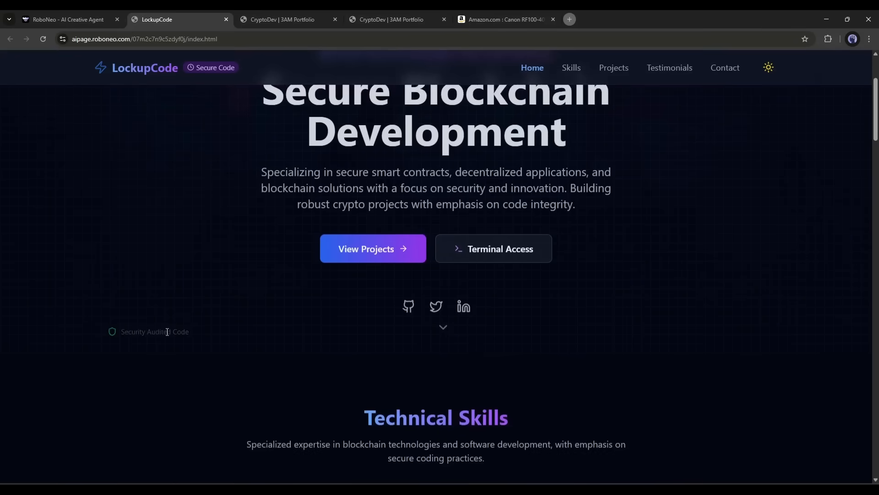
# - Jump to the 'Get in Touch' contact section of the renamed LockupCode site
pyautogui.click(725, 67)
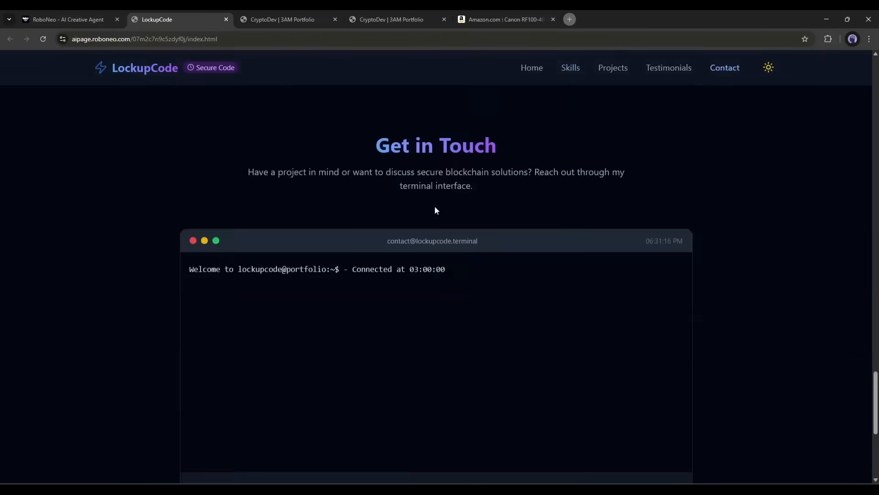